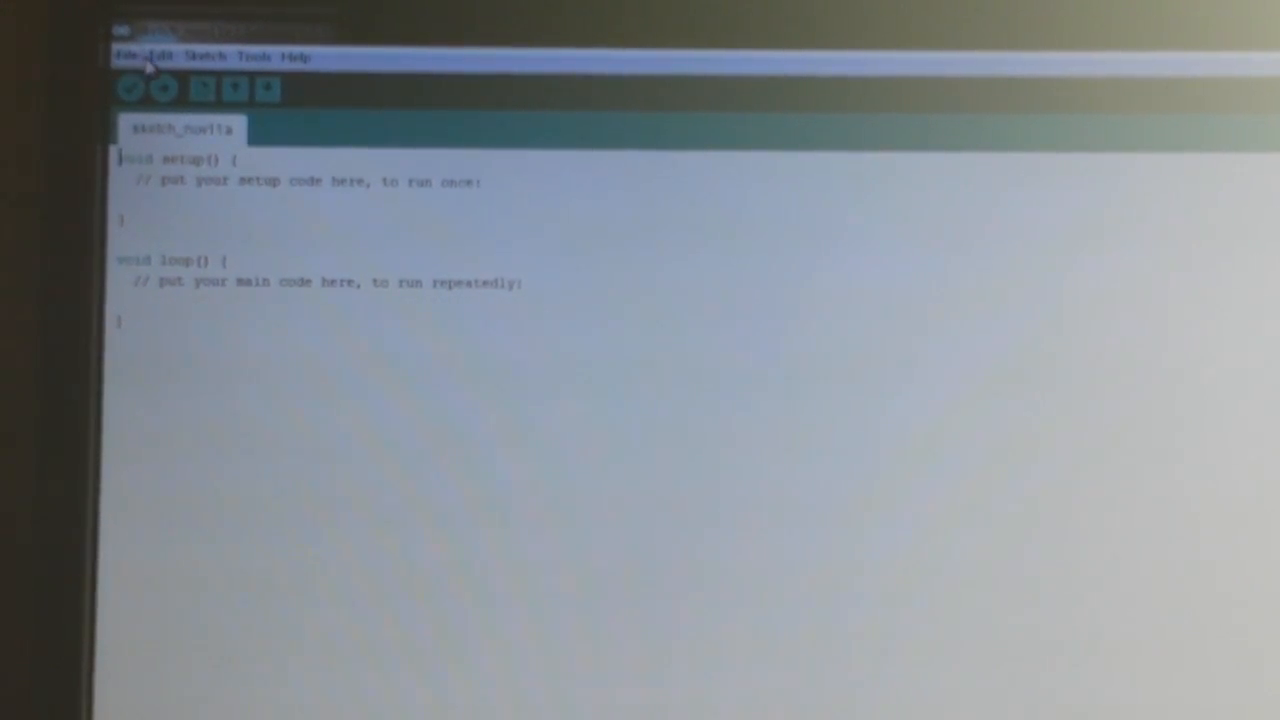
# - Browse the File menu, then launch the offline Arduino Language Reference from Help
pyautogui.click(130, 56)
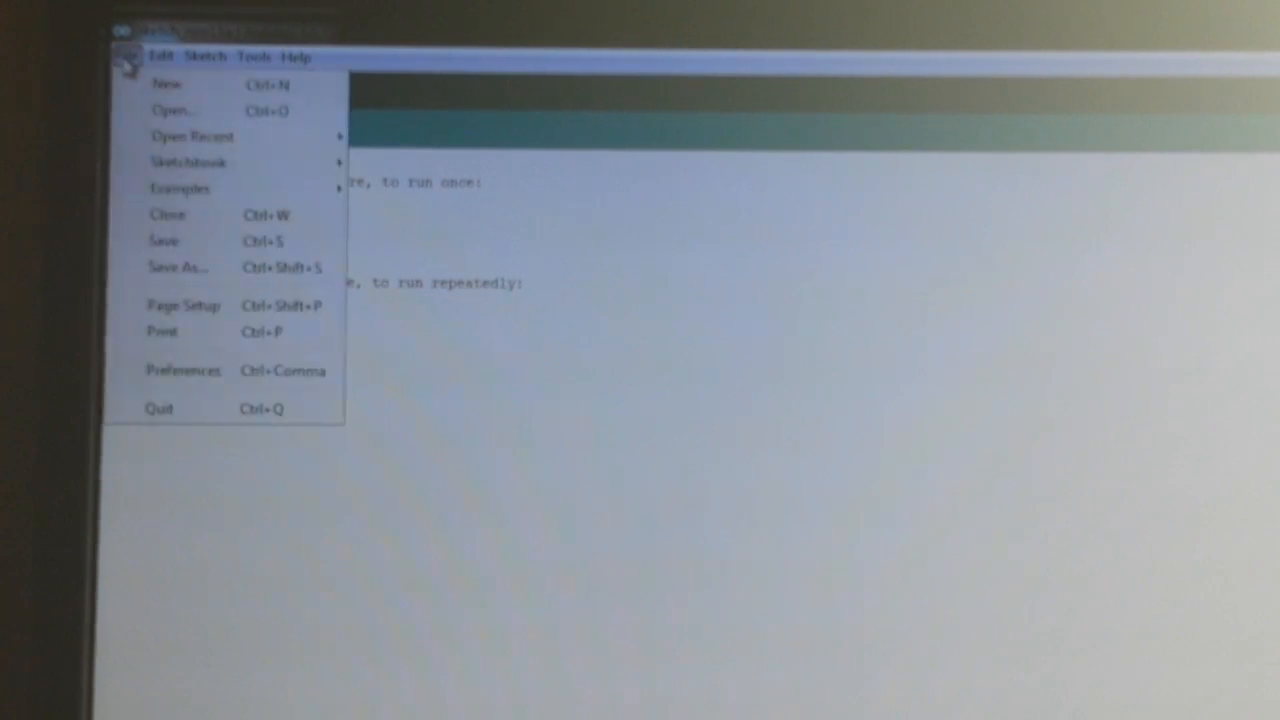
pyautogui.click(296, 57)
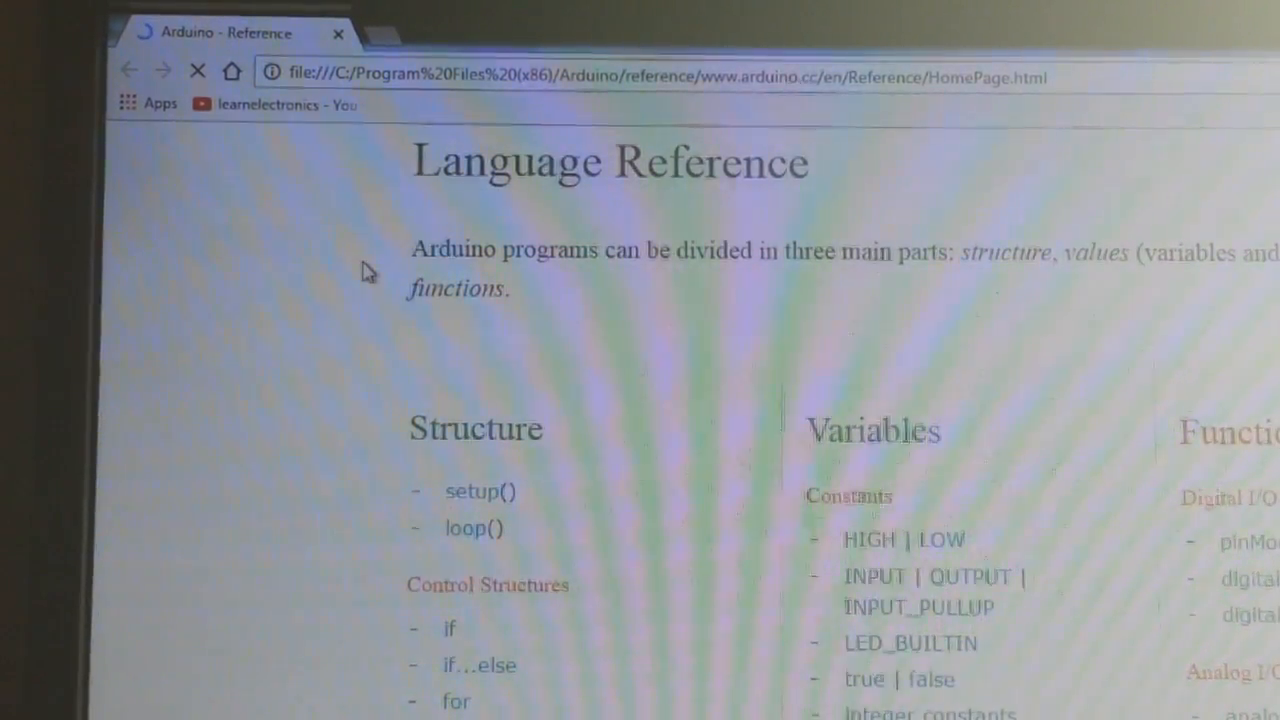
# - Open the 'for' statements page under Control Structures and read down through it
pyautogui.scroll(-3)
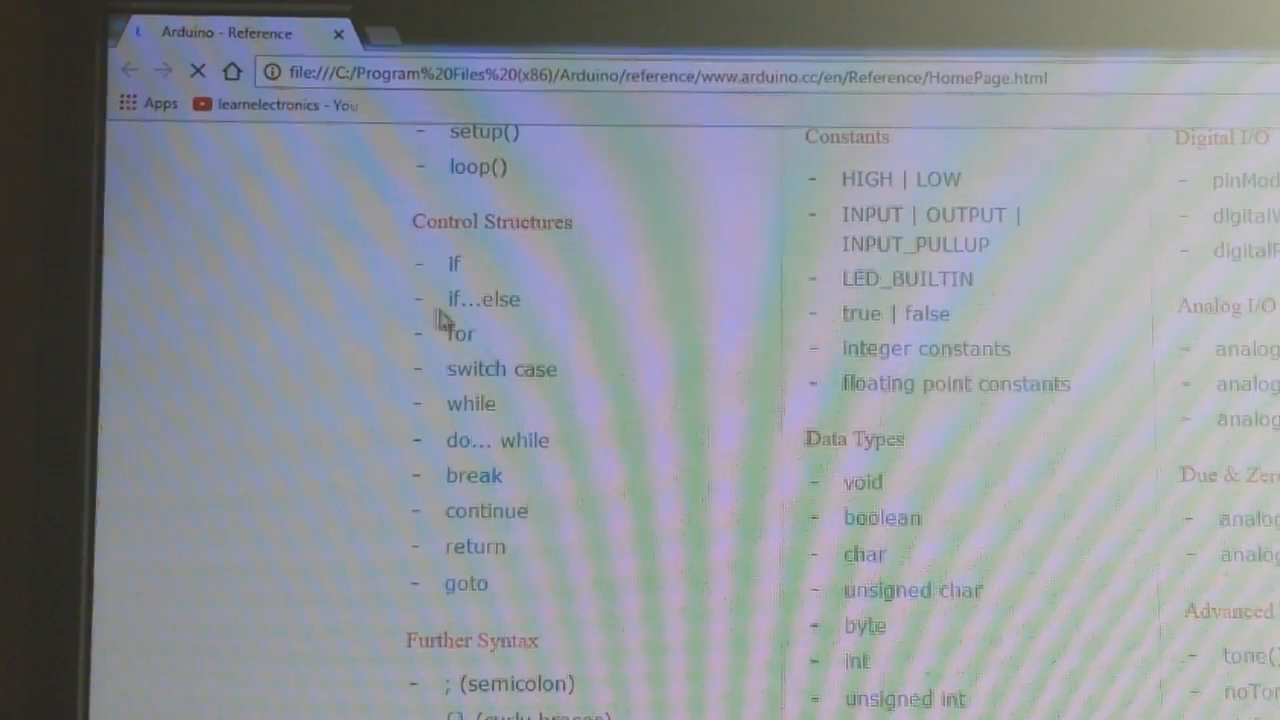
pyautogui.click(459, 333)
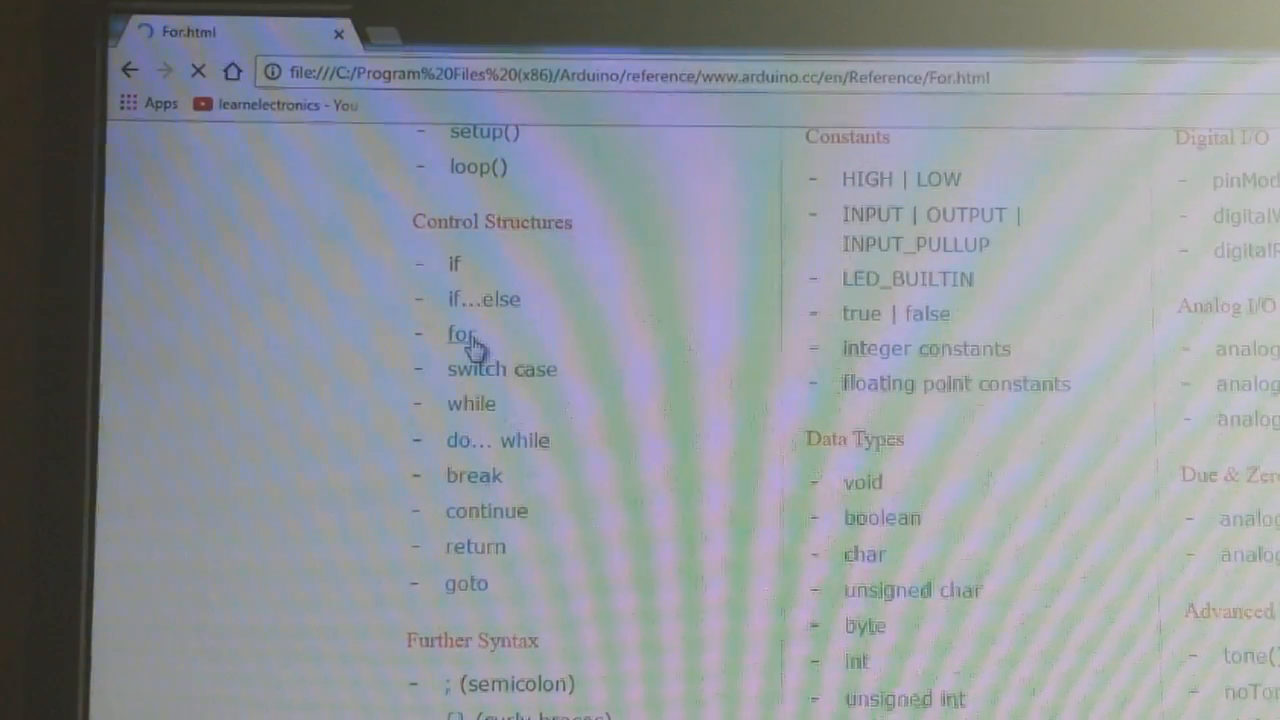
pyautogui.click(459, 333)
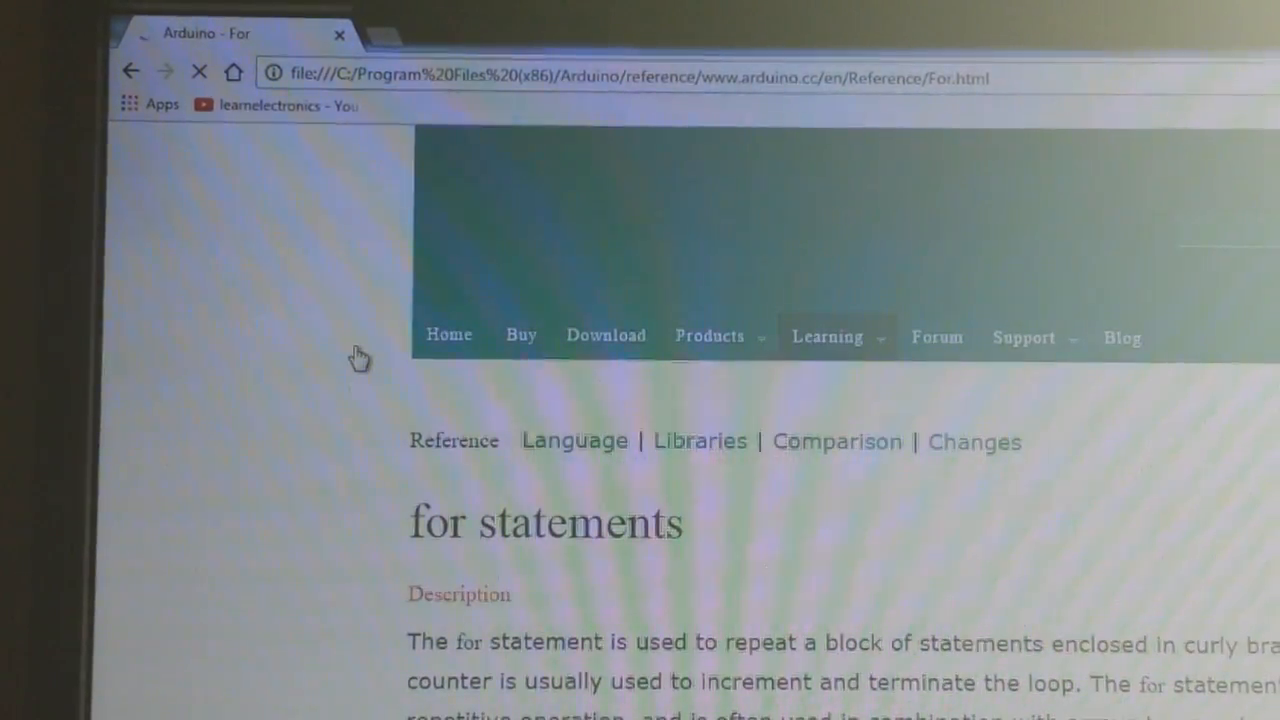
pyautogui.scroll(-3)
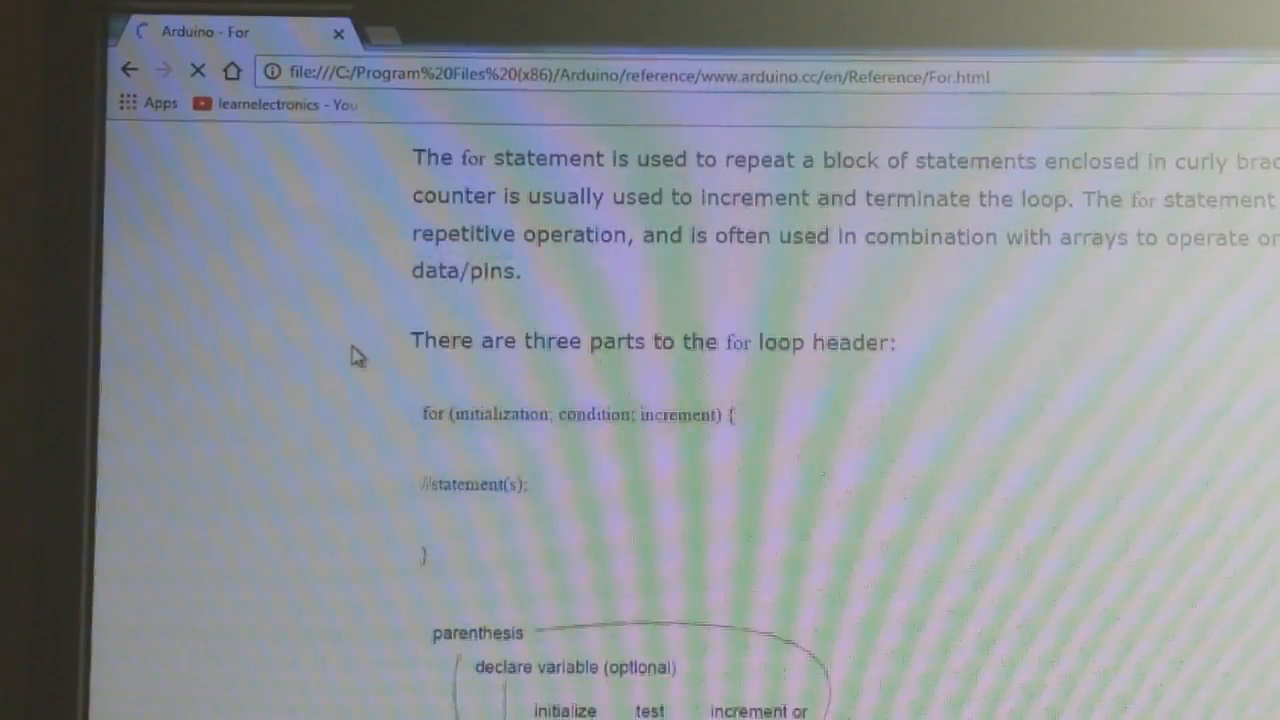
pyautogui.scroll(-3)
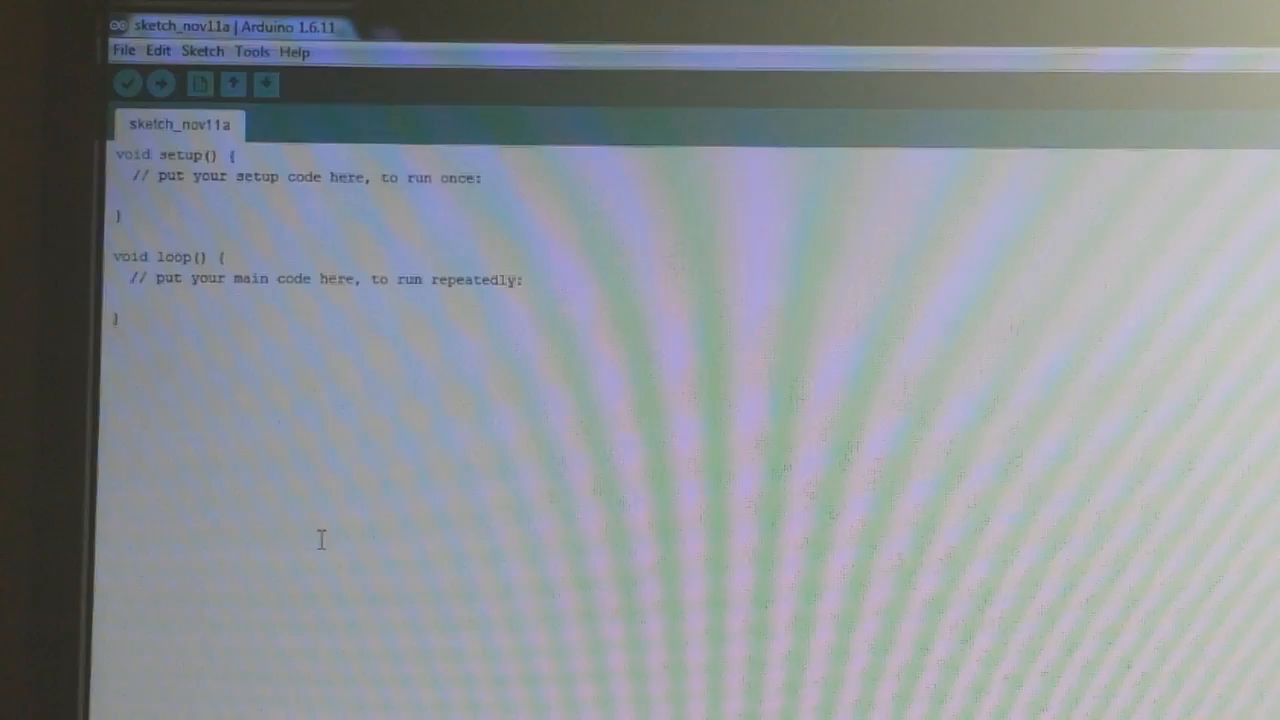
pyautogui.moveTo(291, 397)
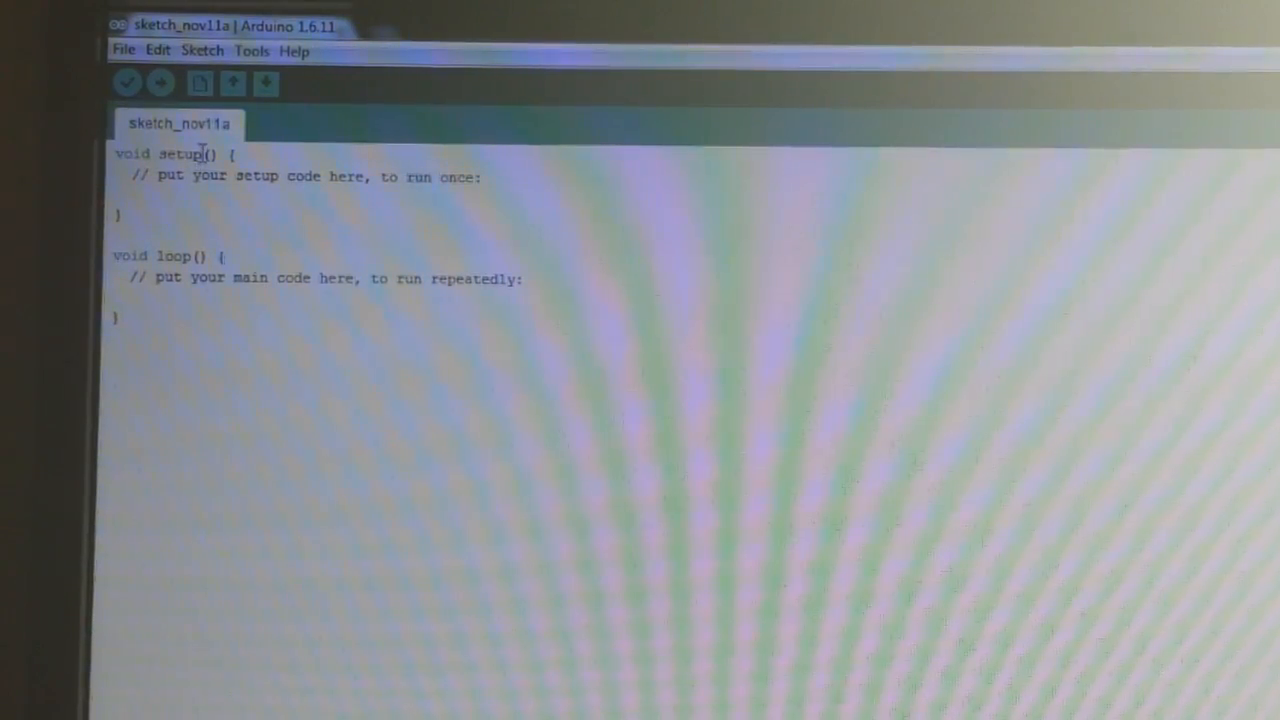
pyautogui.doubleClick(181, 154)
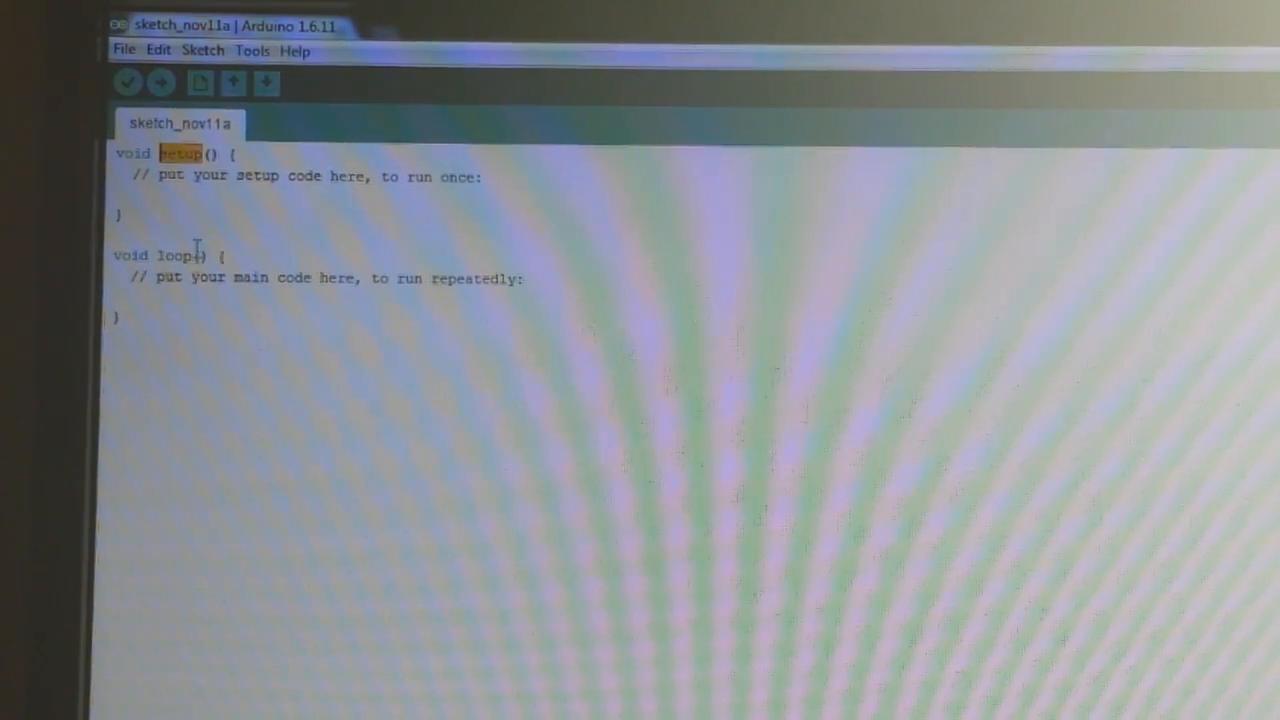
pyautogui.doubleClick(175, 255)
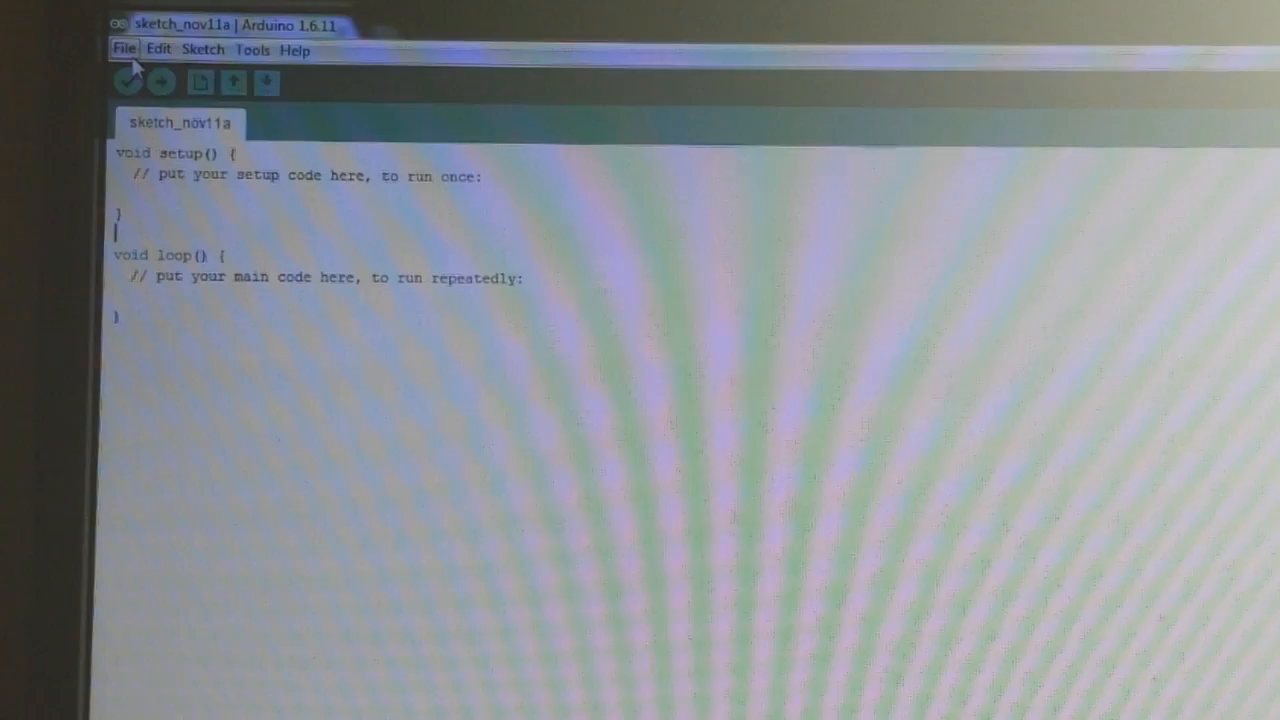
# - Open the File menu to reach the built-in examples catalogue
pyautogui.click(124, 49)
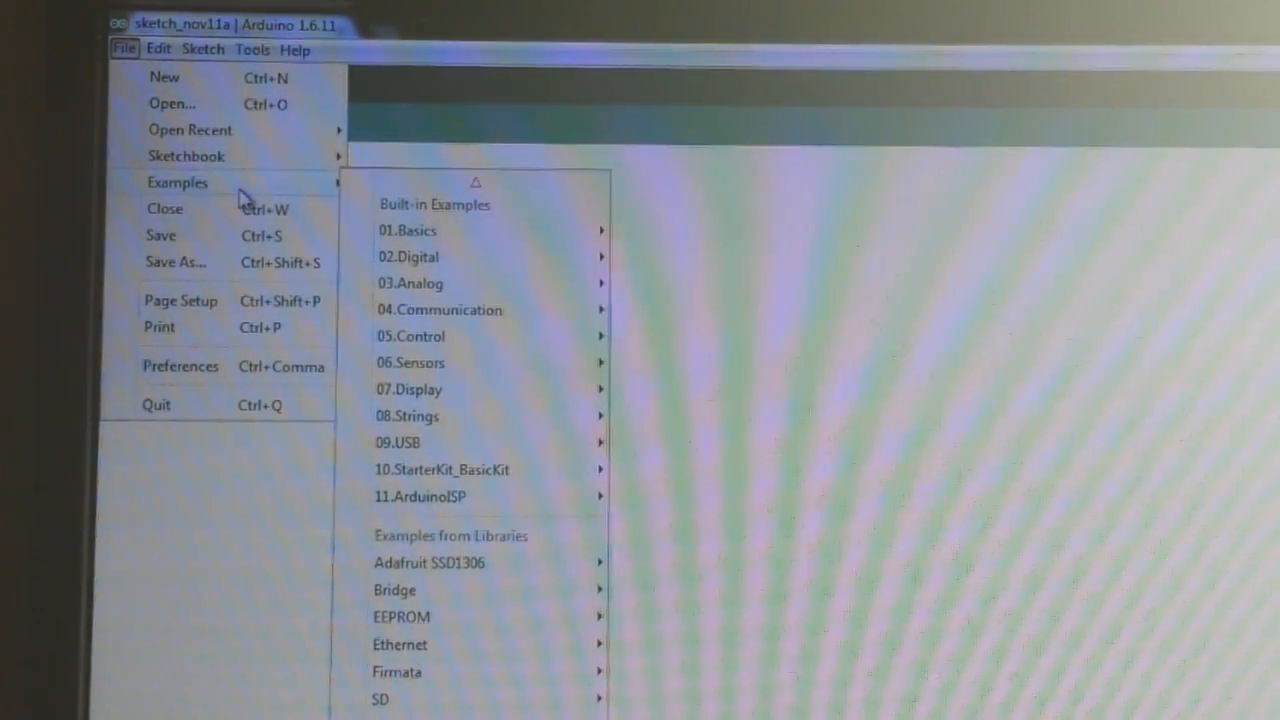
pyautogui.moveTo(410, 231)
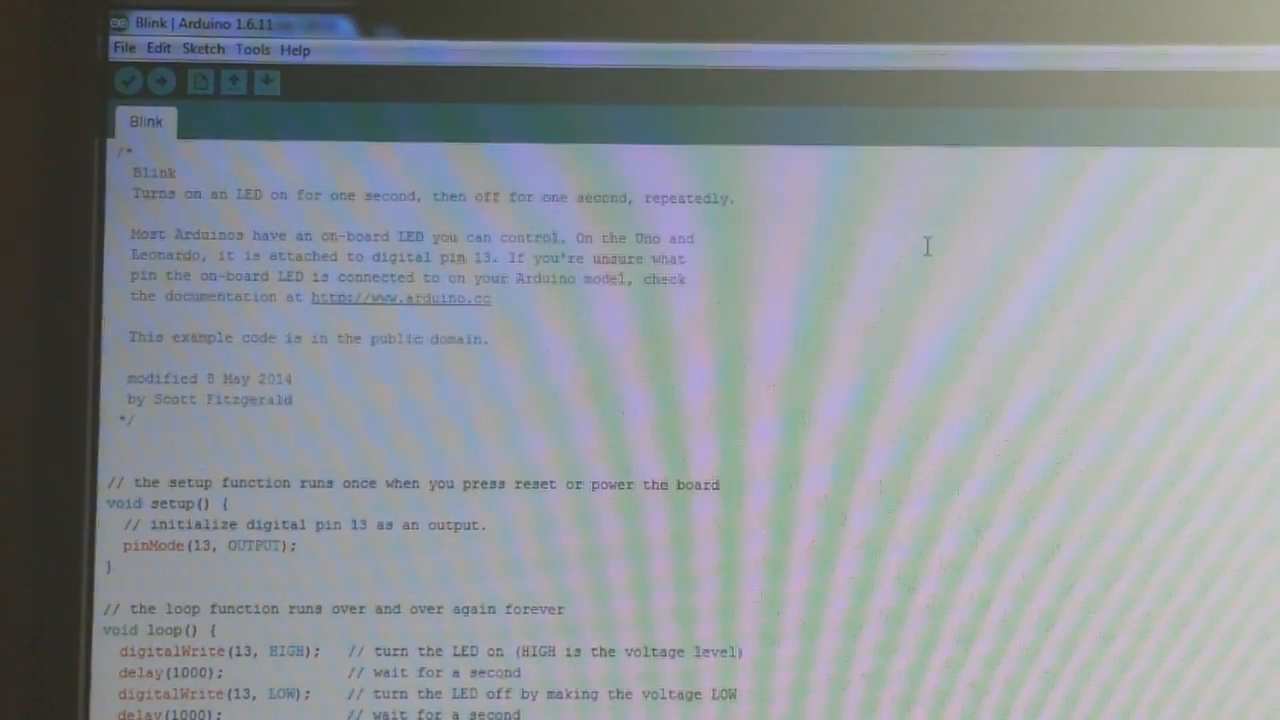
pyautogui.moveTo(887, 281)
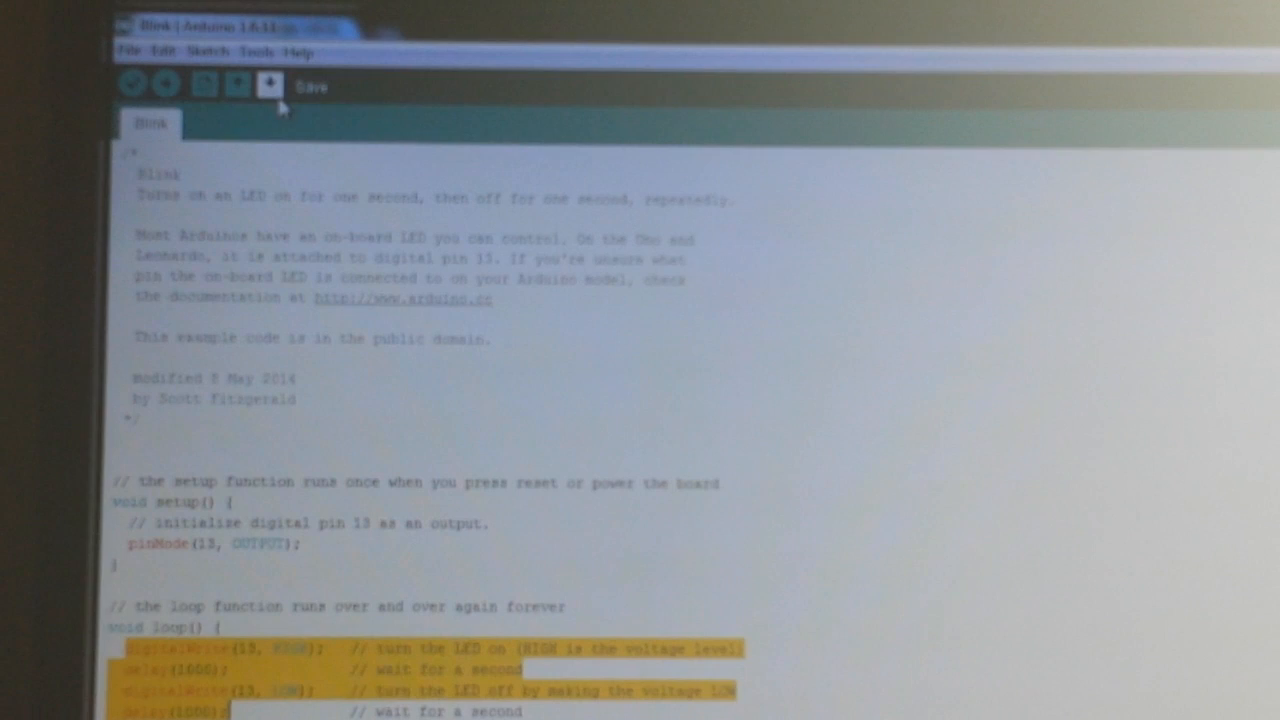
pyautogui.click(299, 52)
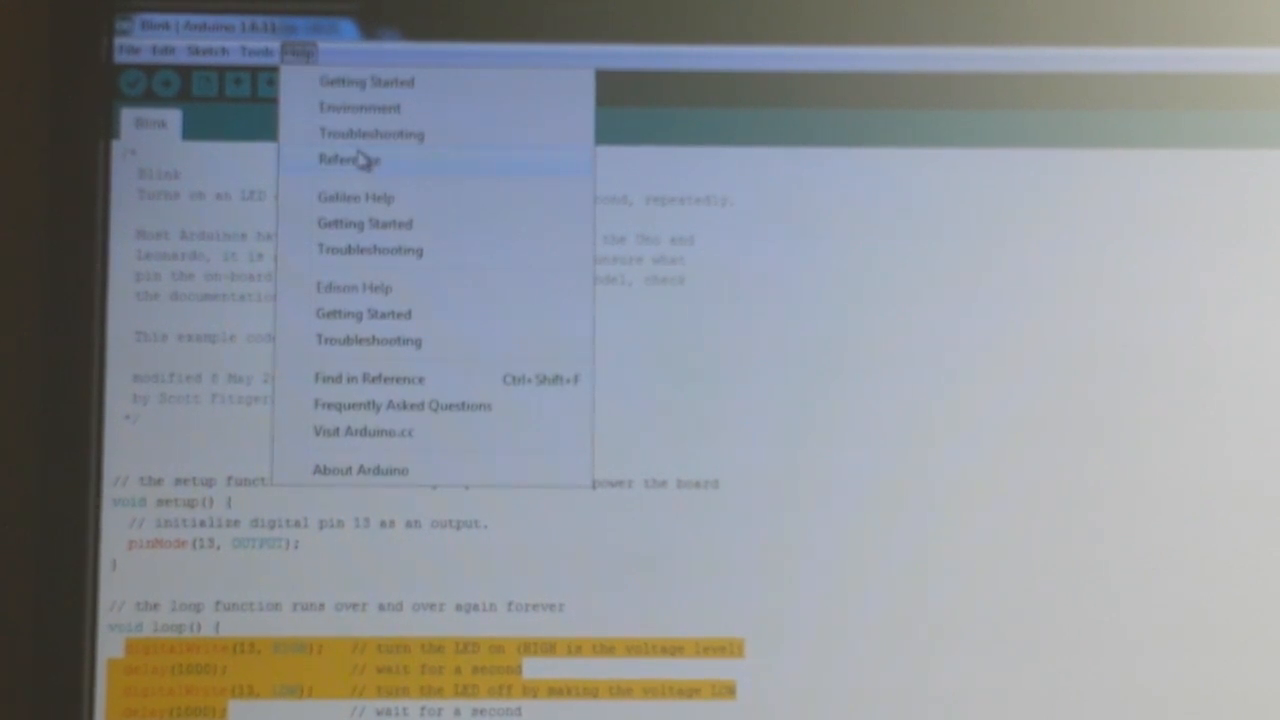
pyautogui.click(256, 52)
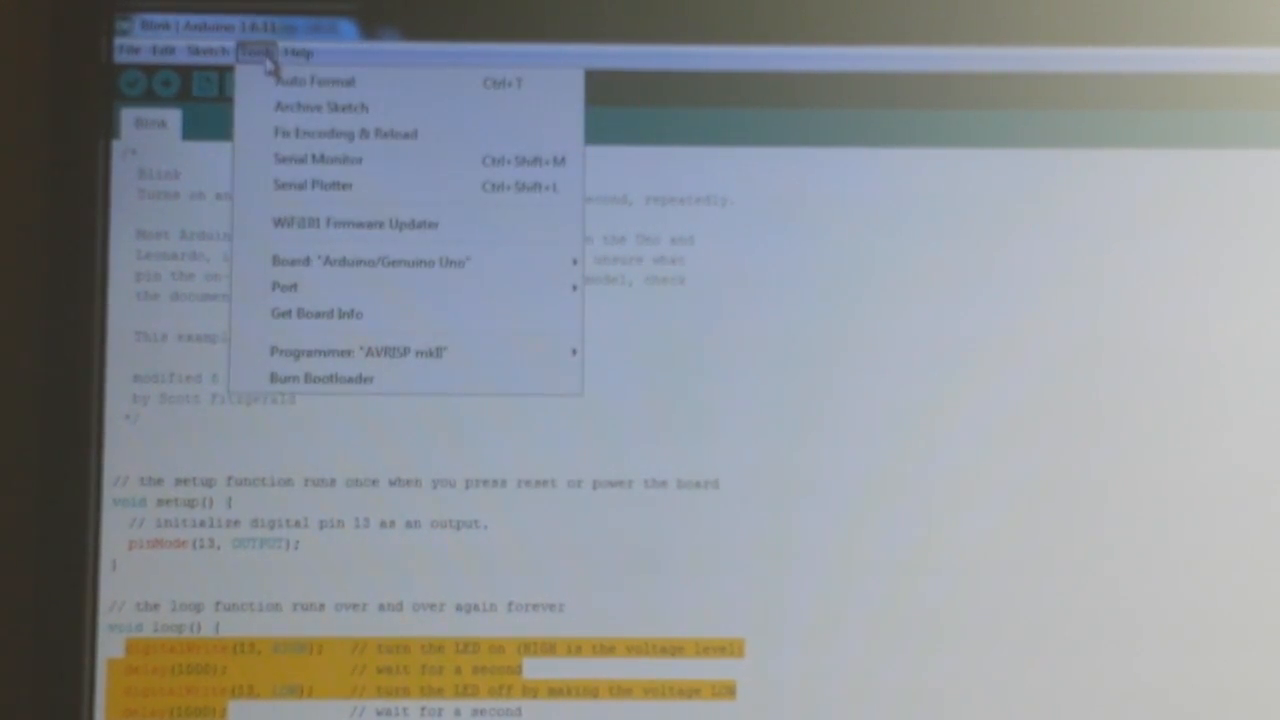
pyautogui.moveTo(345, 185)
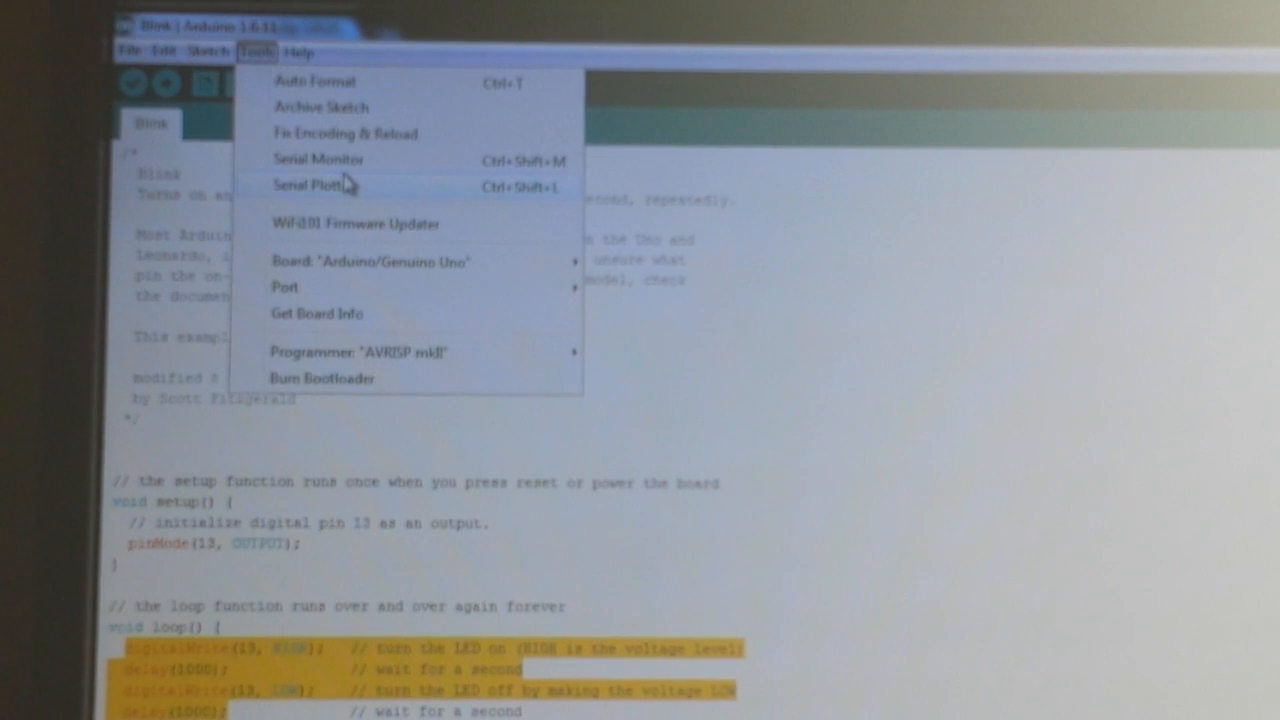
pyautogui.click(370, 261)
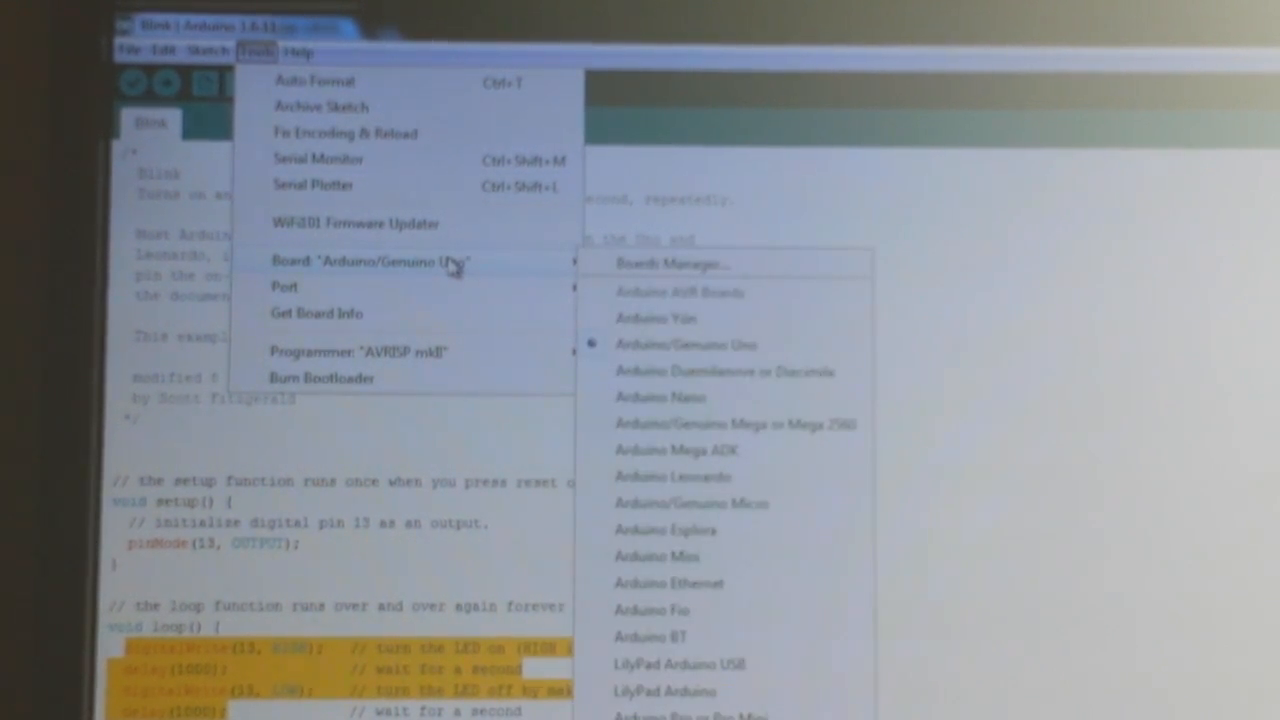
pyautogui.moveTo(285, 288)
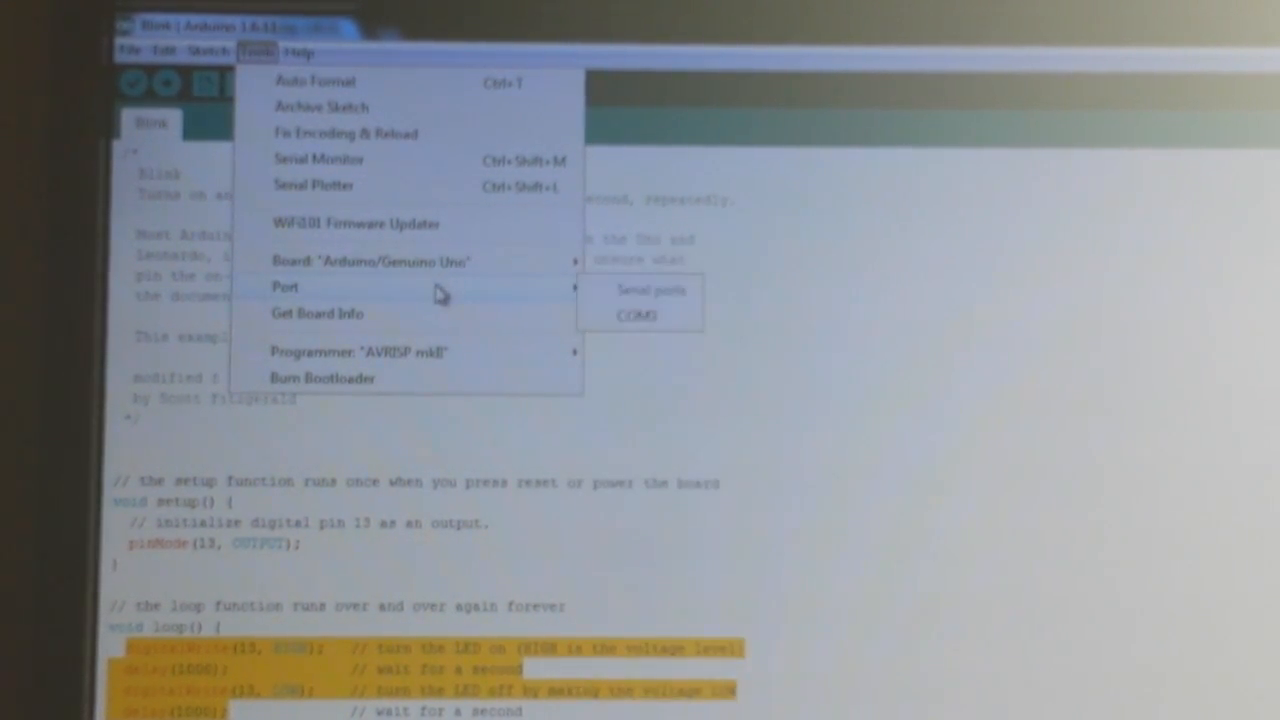
pyautogui.moveTo(427, 325)
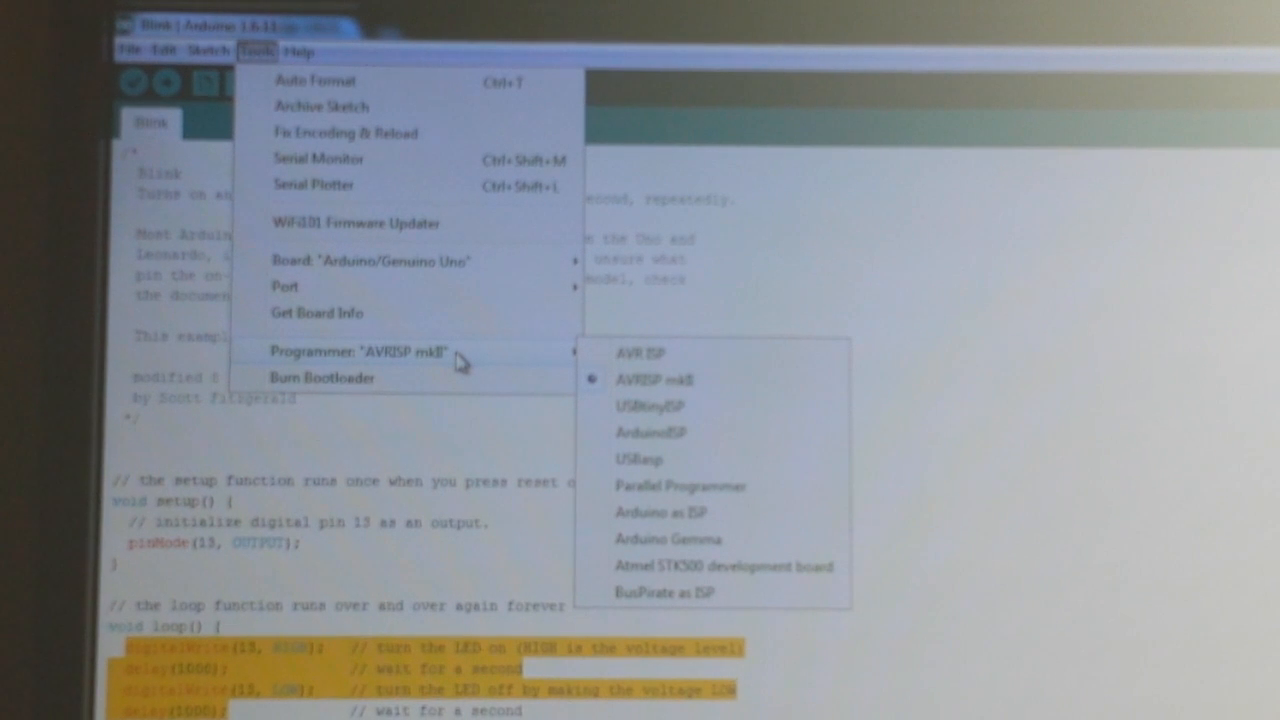
pyautogui.moveTo(420, 372)
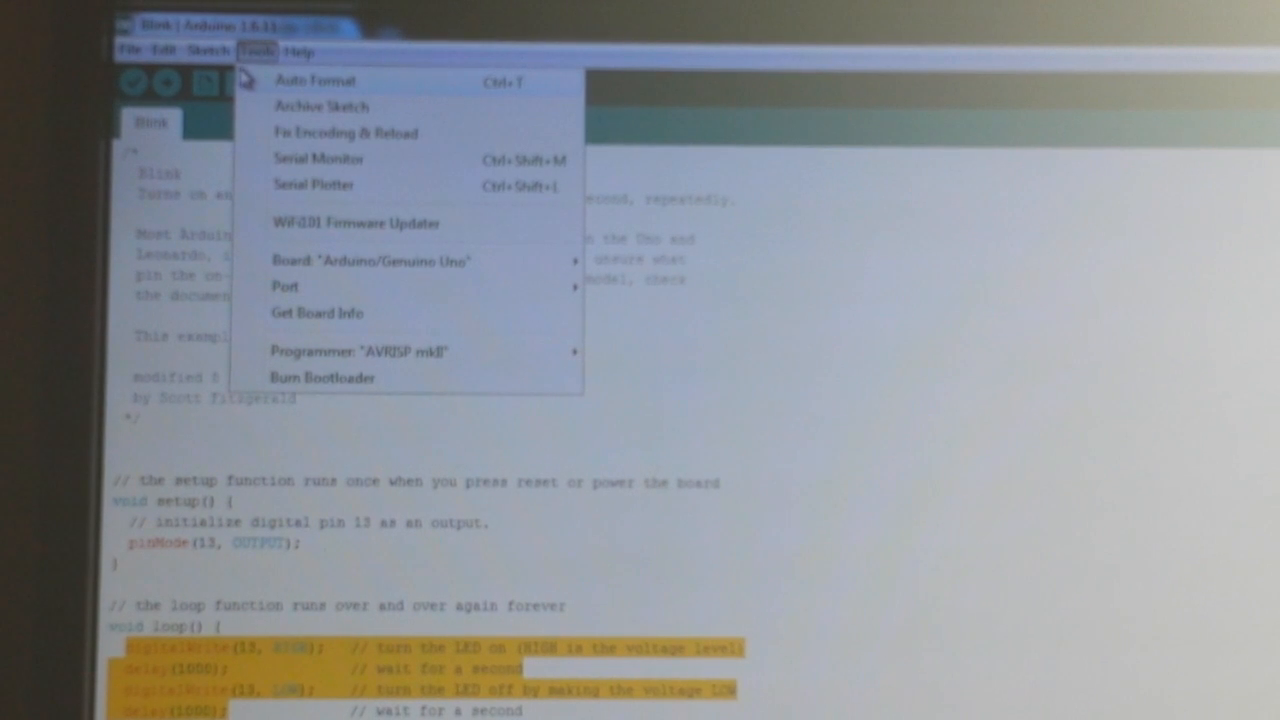
pyautogui.click(209, 51)
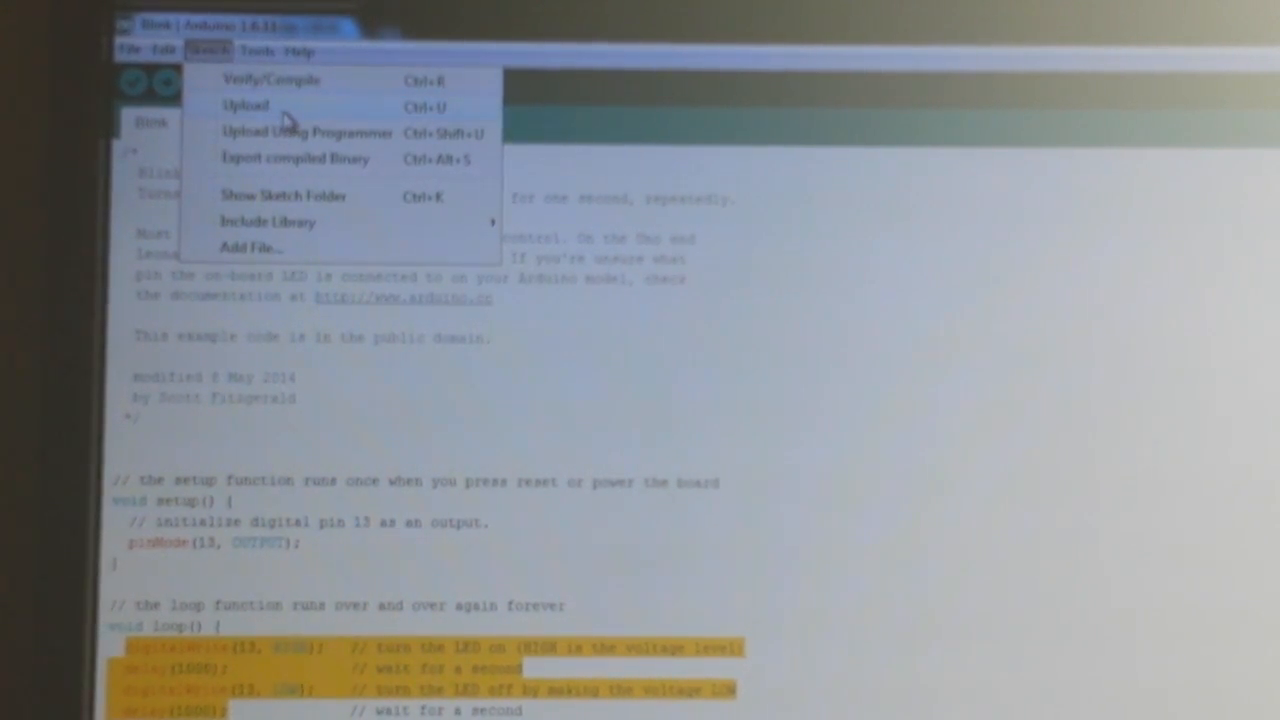
# - Dismiss the Sketch menu and verify the Blink sketch from the toolbar
pyautogui.click(298, 51)
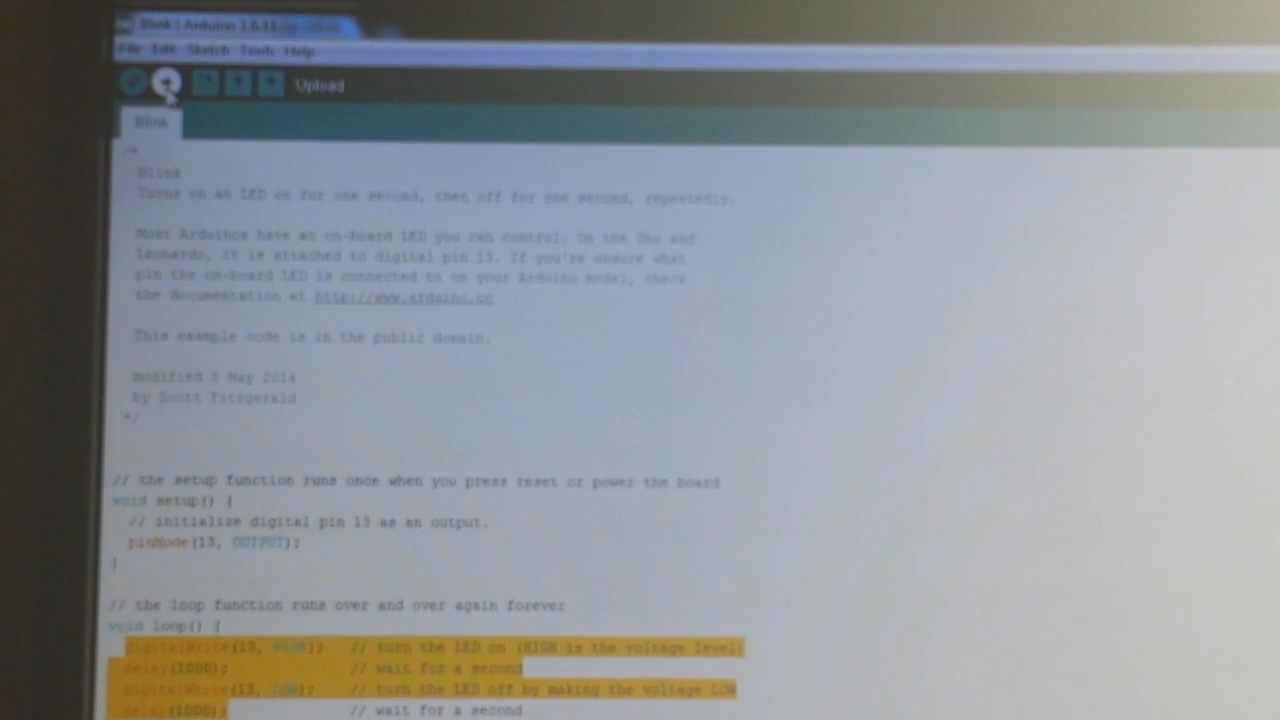
pyautogui.click(132, 83)
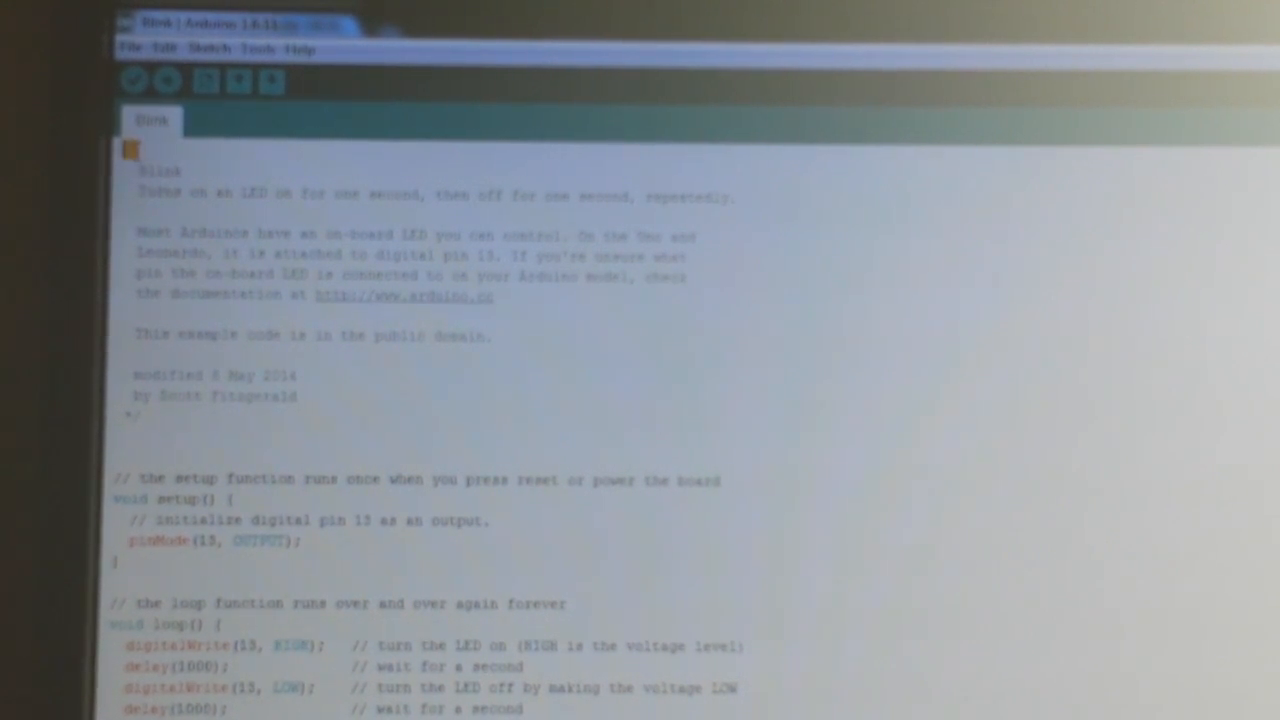
pyautogui.moveTo(258, 405)
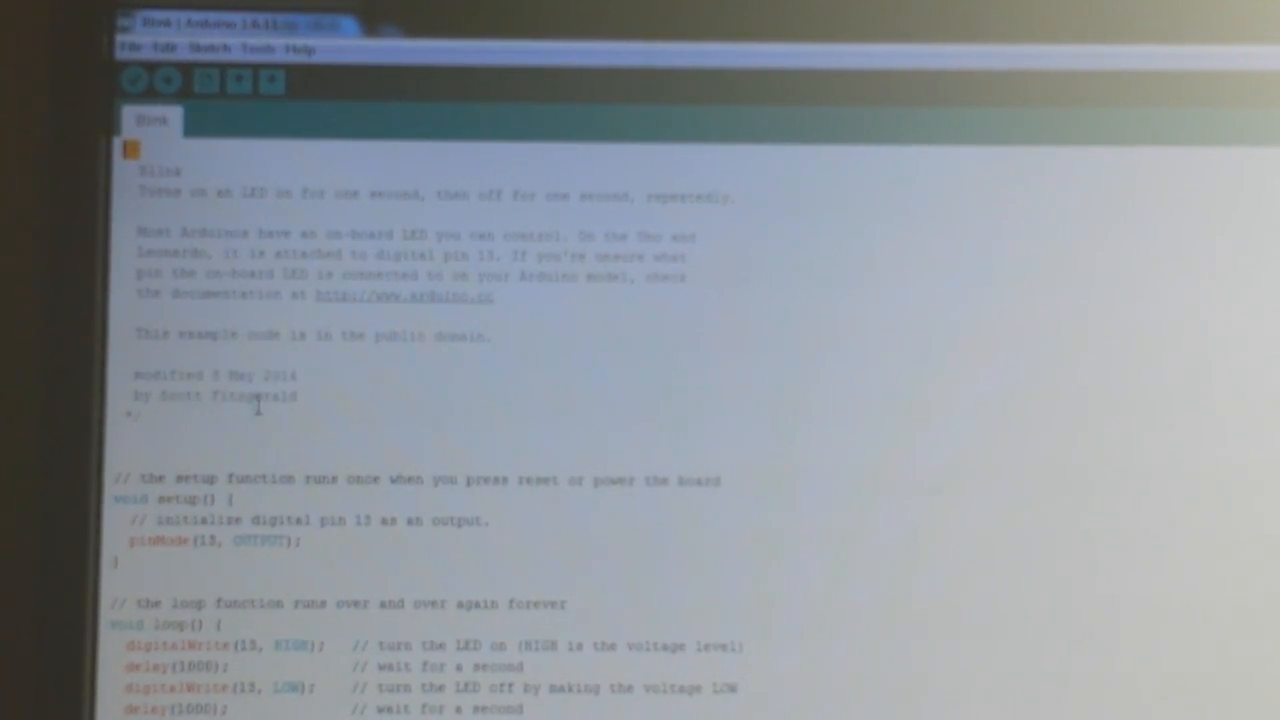